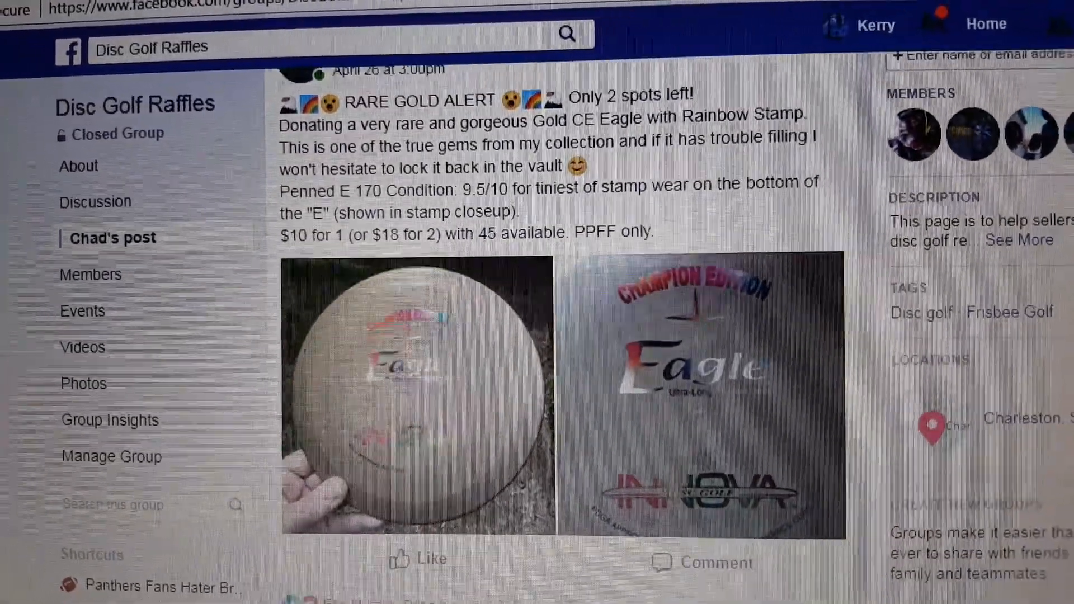
Scroll past the 1–45 entry list and post the comment 'start' on the raffle post.
scroll("down", 3)
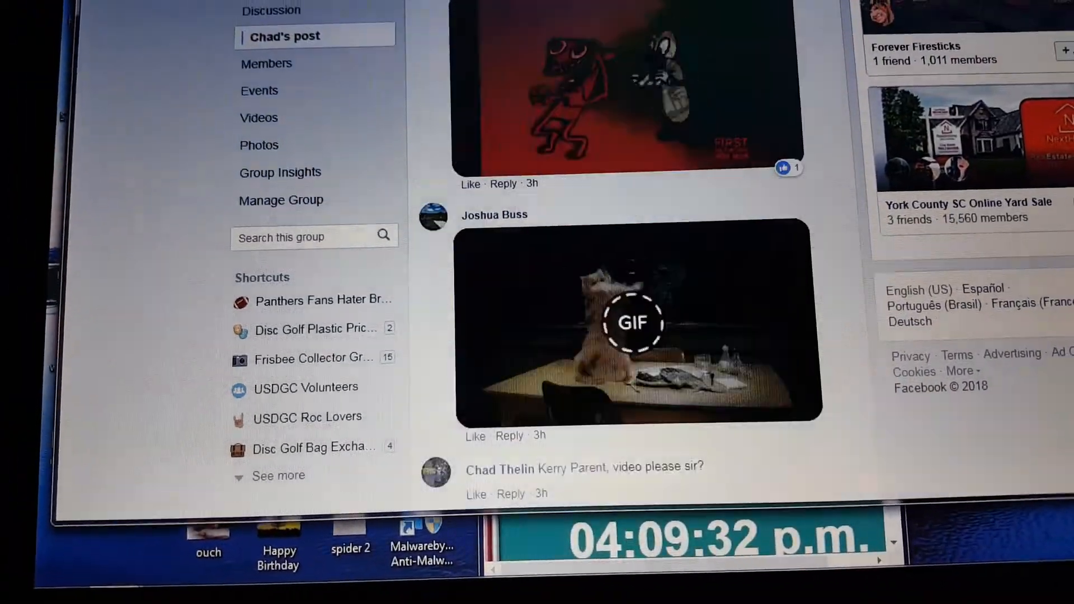
scroll("down", 3)
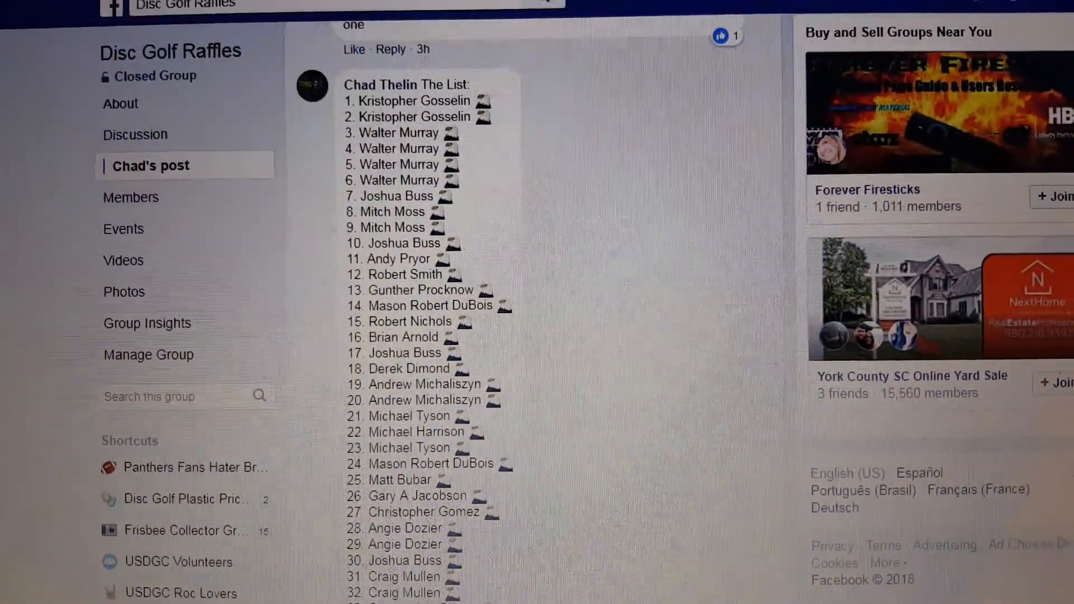
scroll("down", 3)
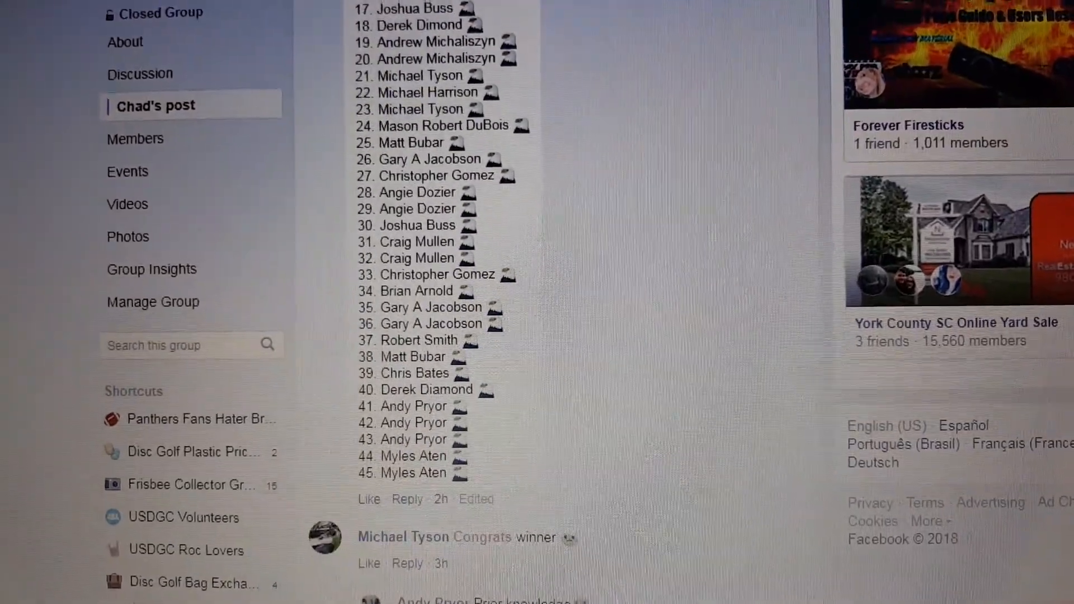
scroll("down", 3)
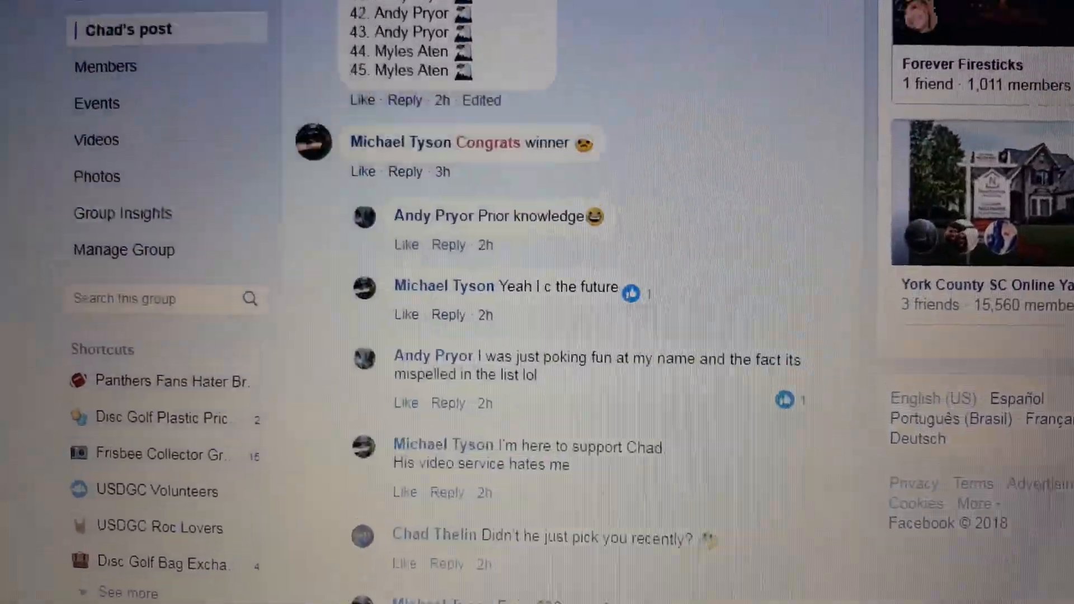
scroll("down", 3)
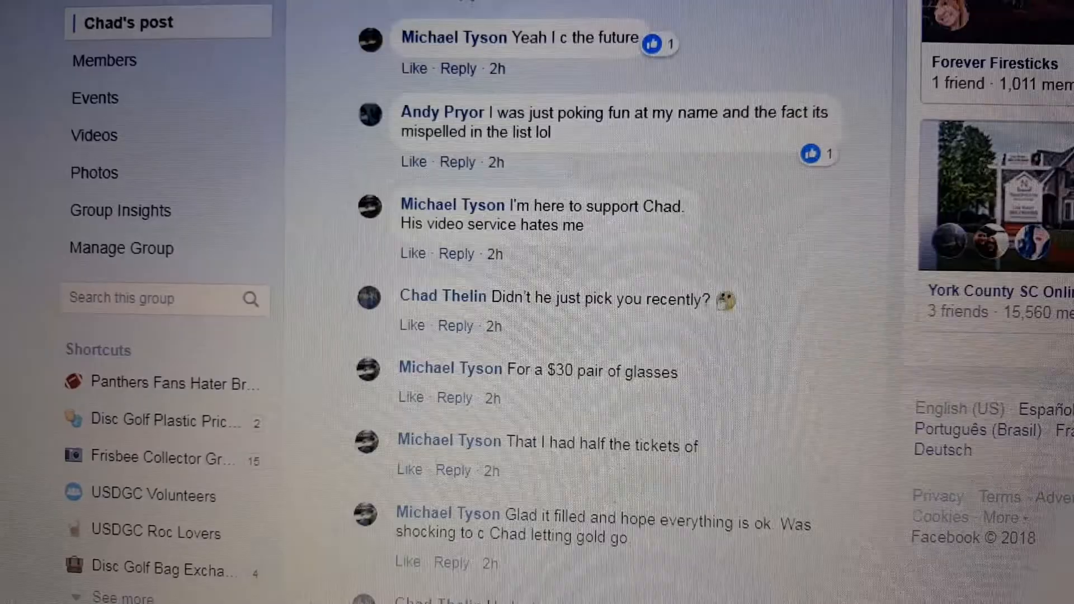
scroll("down", 3)
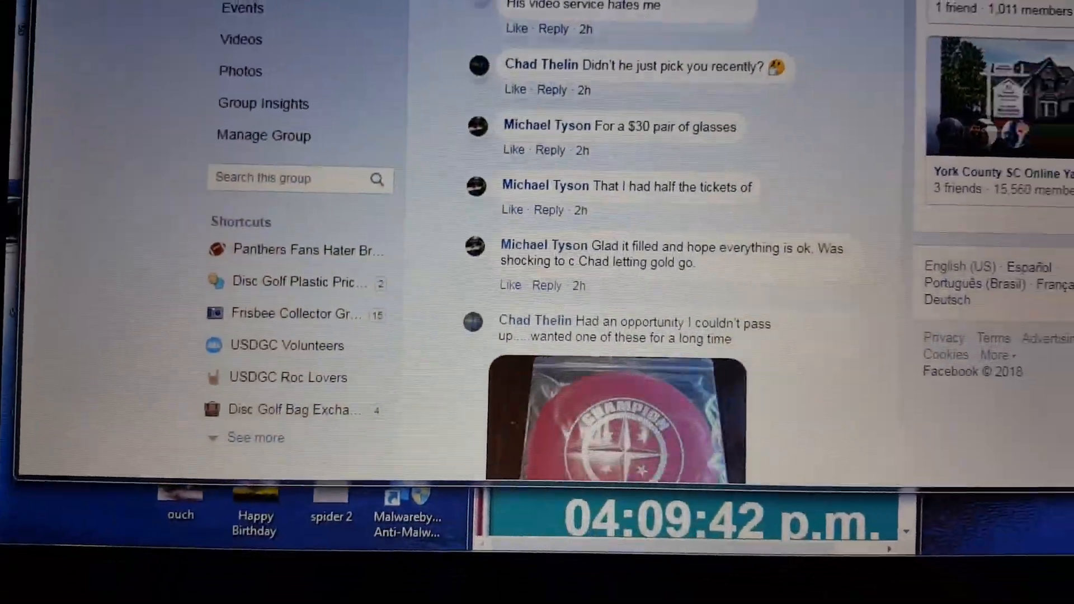
scroll("down", 3)
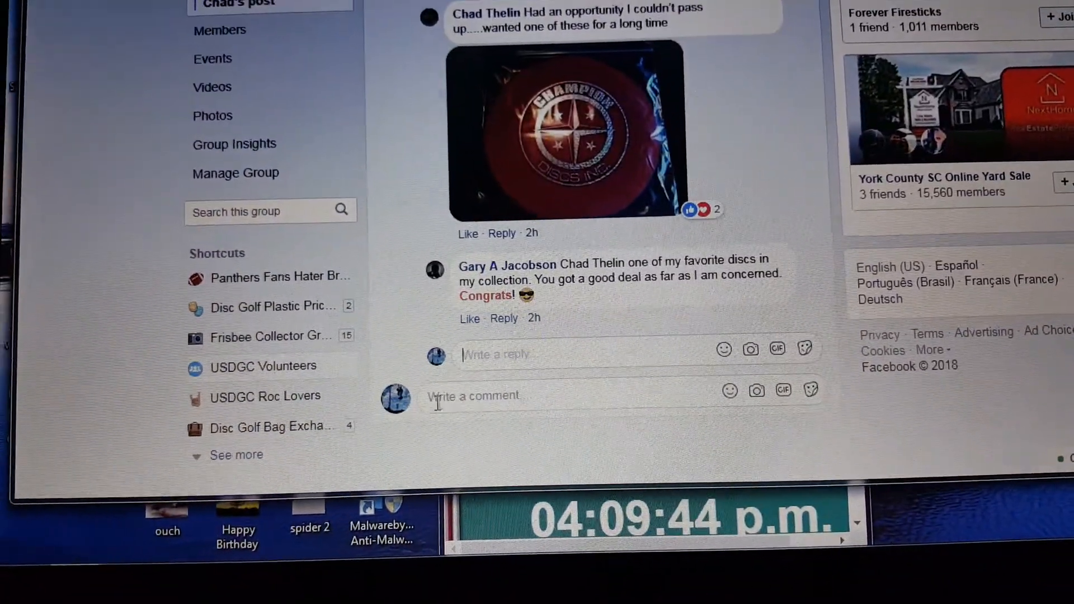
type("s")
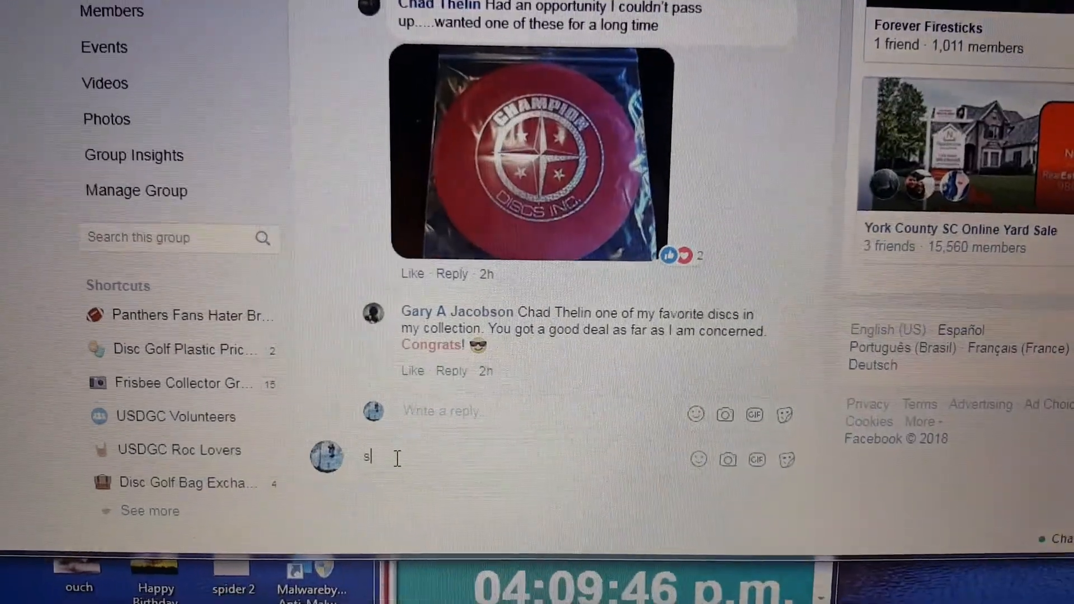
type("tart")
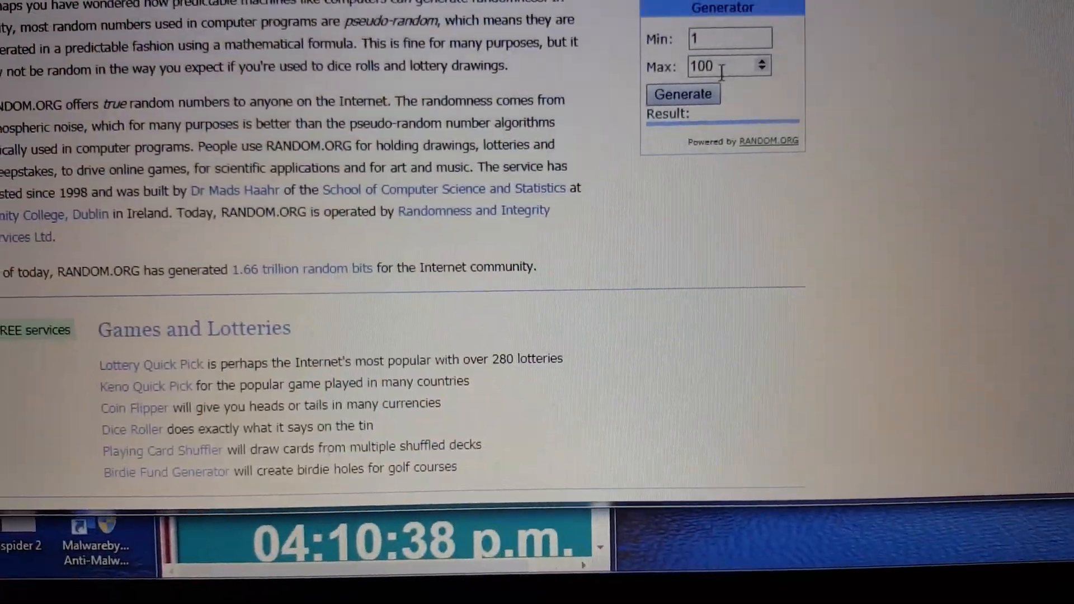
Change the maximum to 45 and generate a random number from 1 to 45.
type("45")
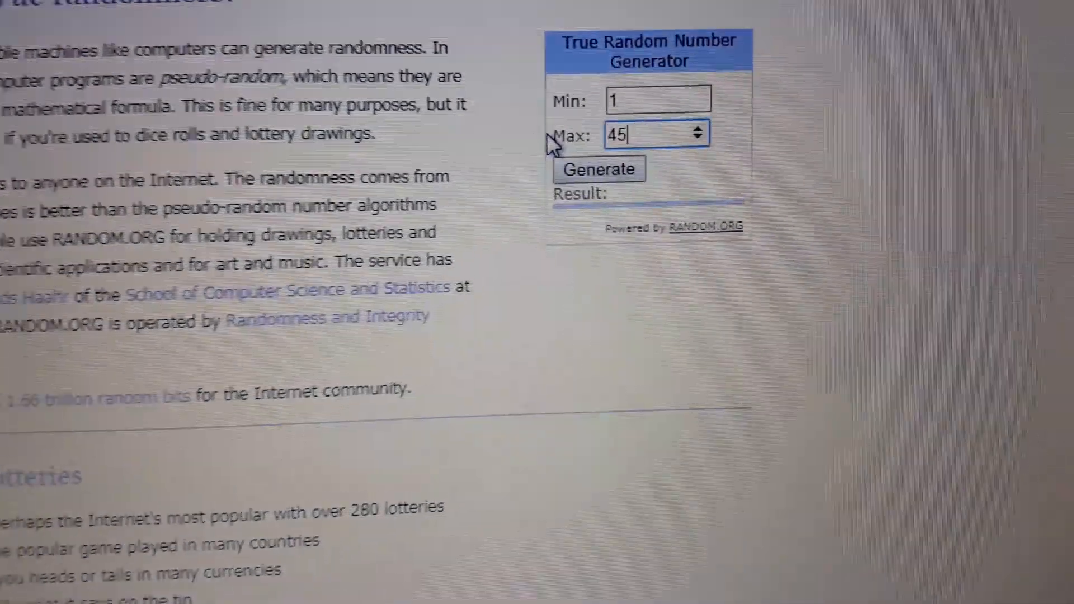
left_click(601, 168)
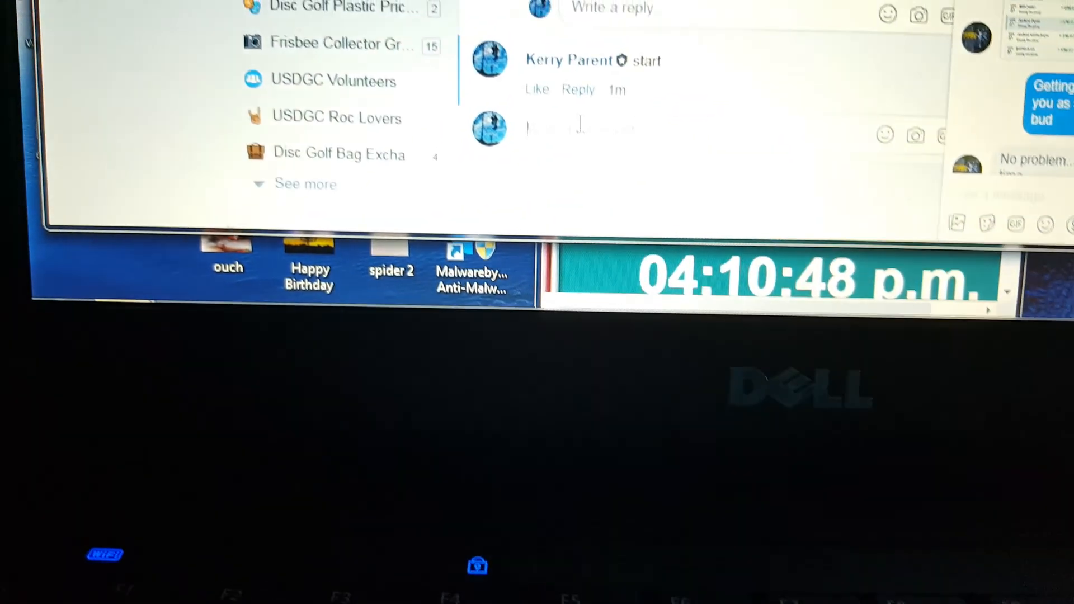
Post the comment 'winner' on the Facebook raffle post.
type("win")
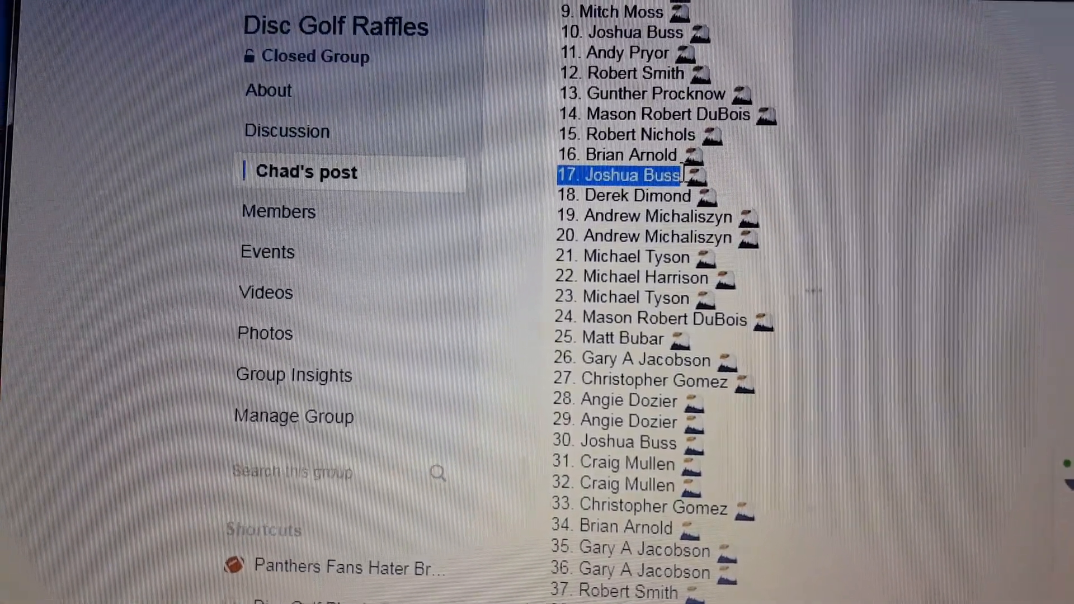
Mark winning entry 17 in the list, then scroll down to the start and winner comments.
right_click(620, 175)
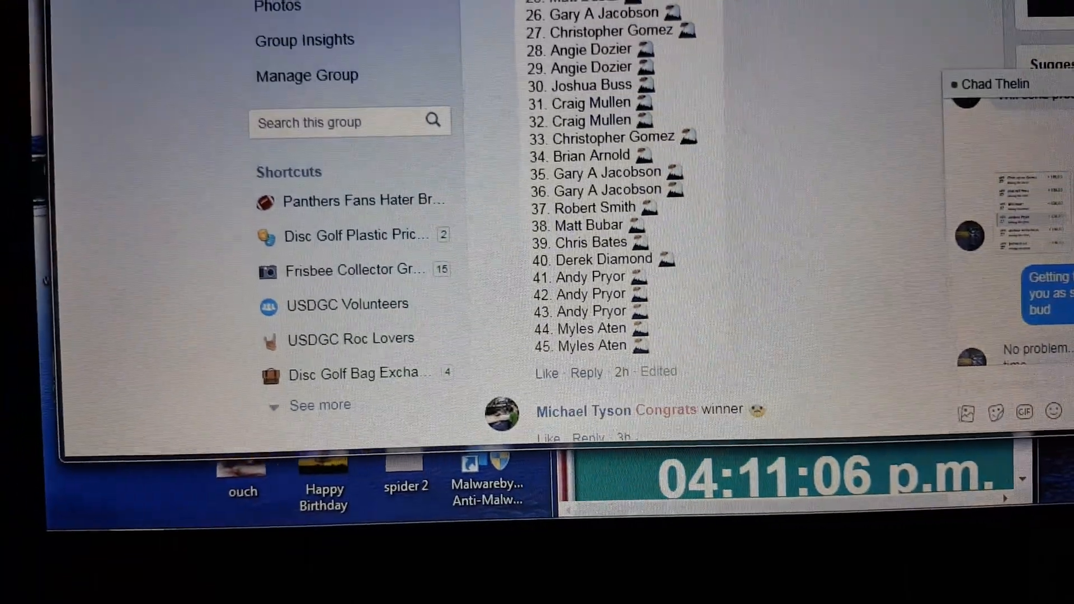
scroll("down", 3)
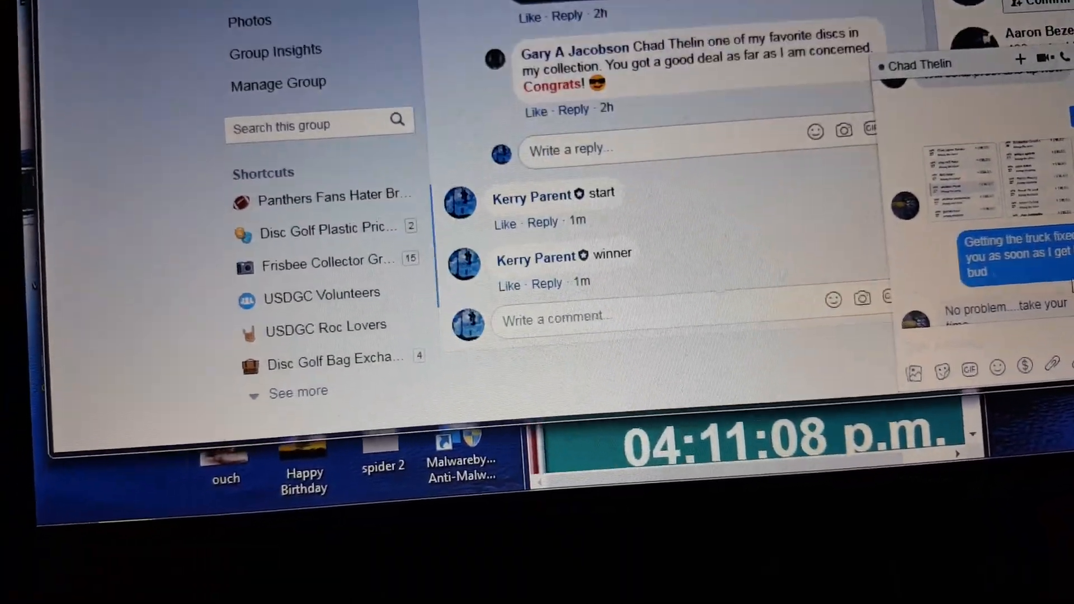